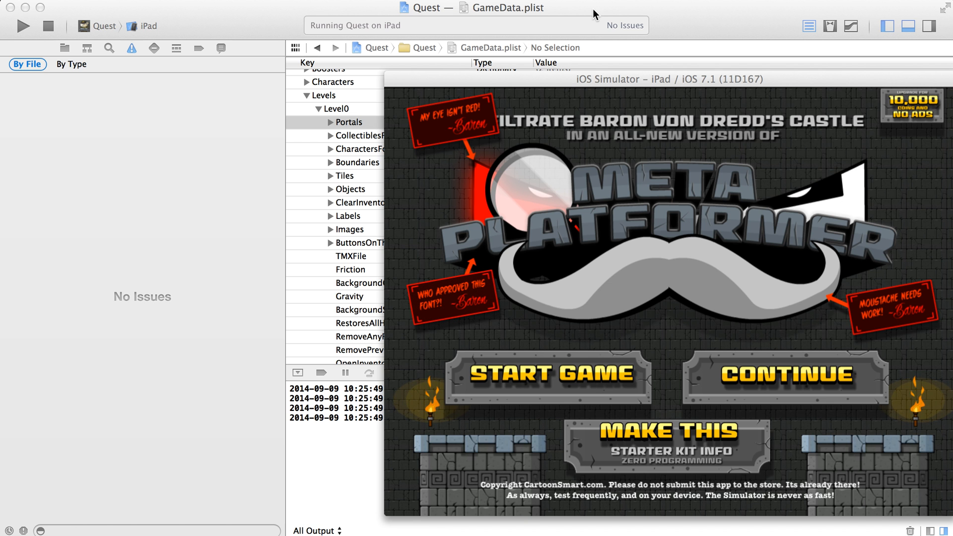
mouse_move(534, 375)
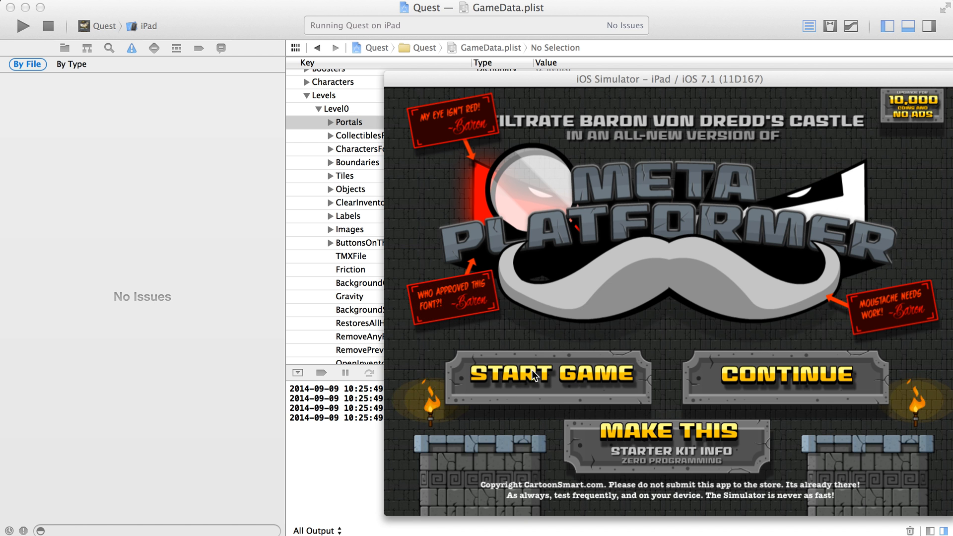
Start a new game from the Meta Platformer title screen.
click(549, 375)
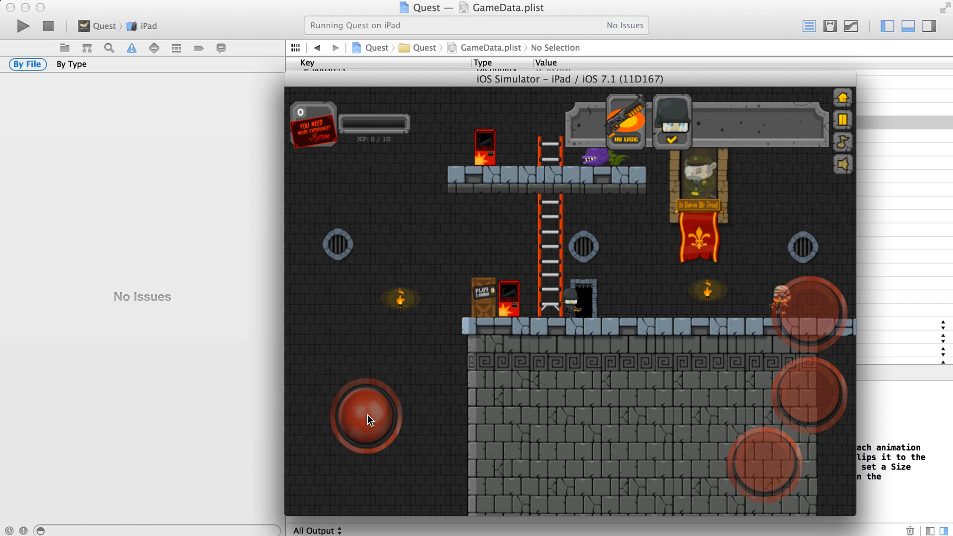
mouse_move(686, 447)
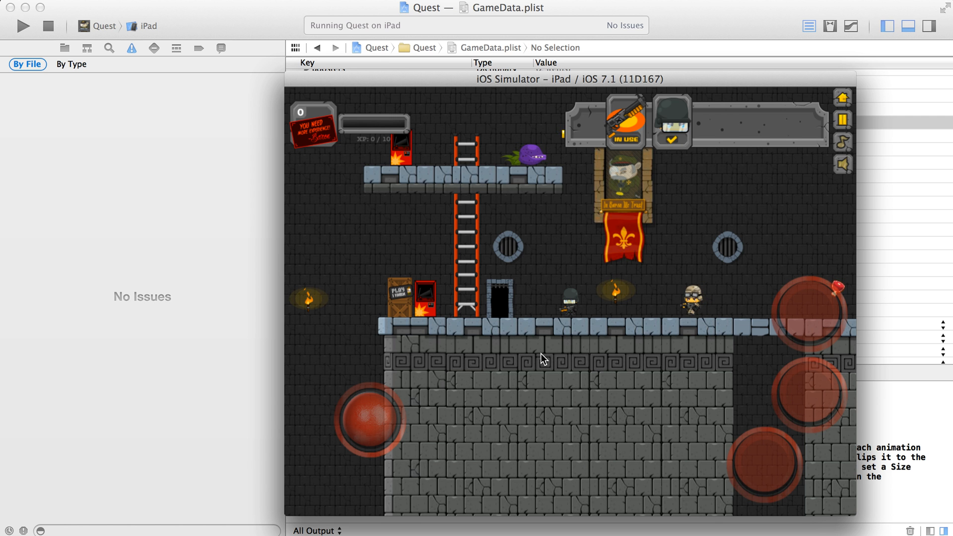
mouse_move(315, 317)
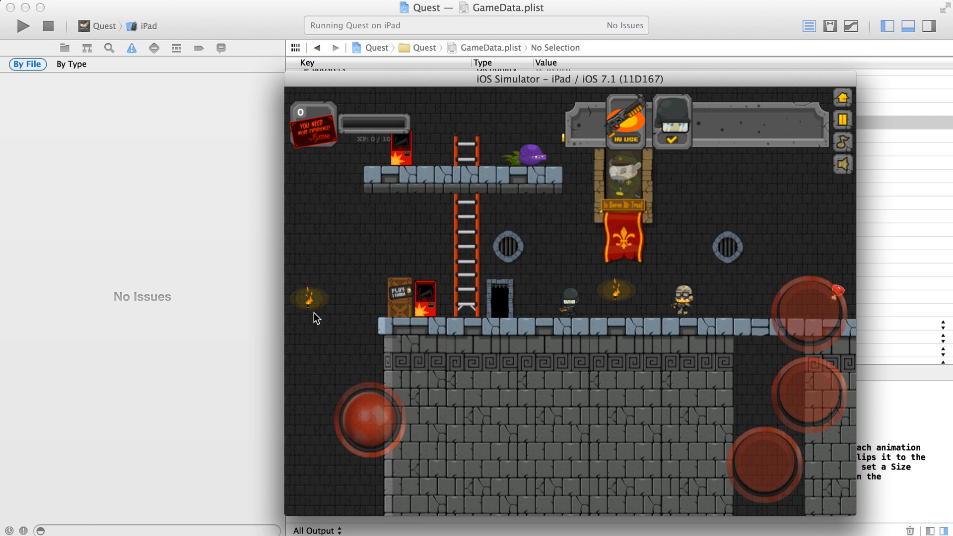
mouse_move(565, 443)
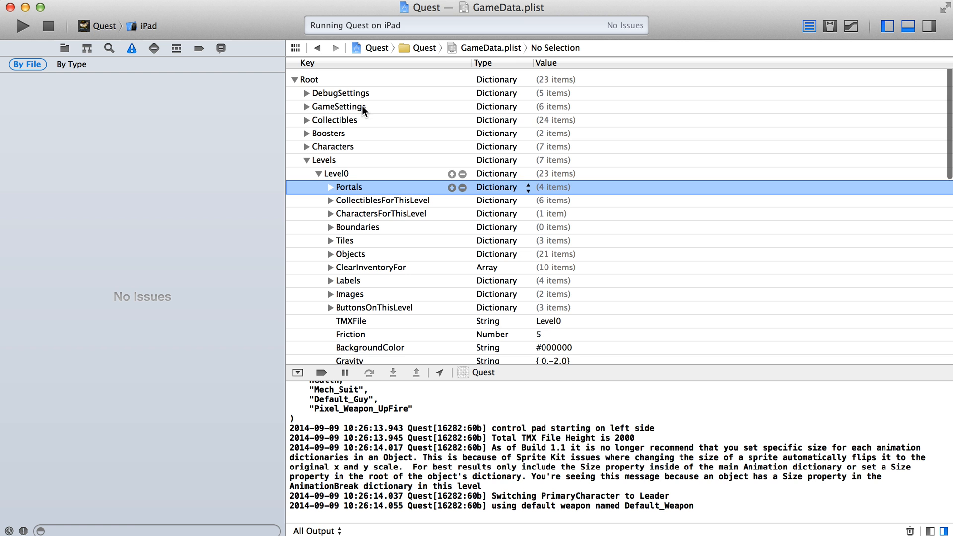
Collapse and re-expand Level0 so its DisableCentering row is visible.
click(310, 75)
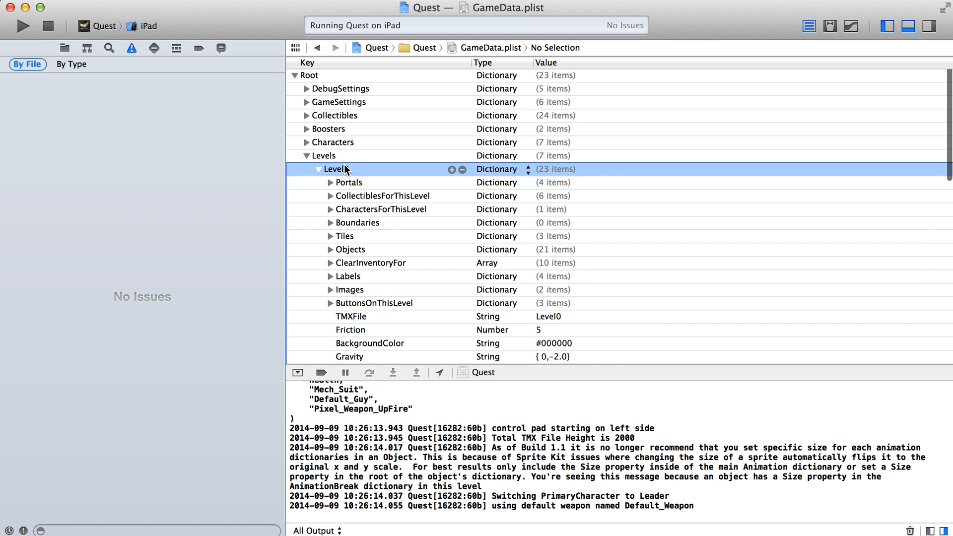
click(316, 169)
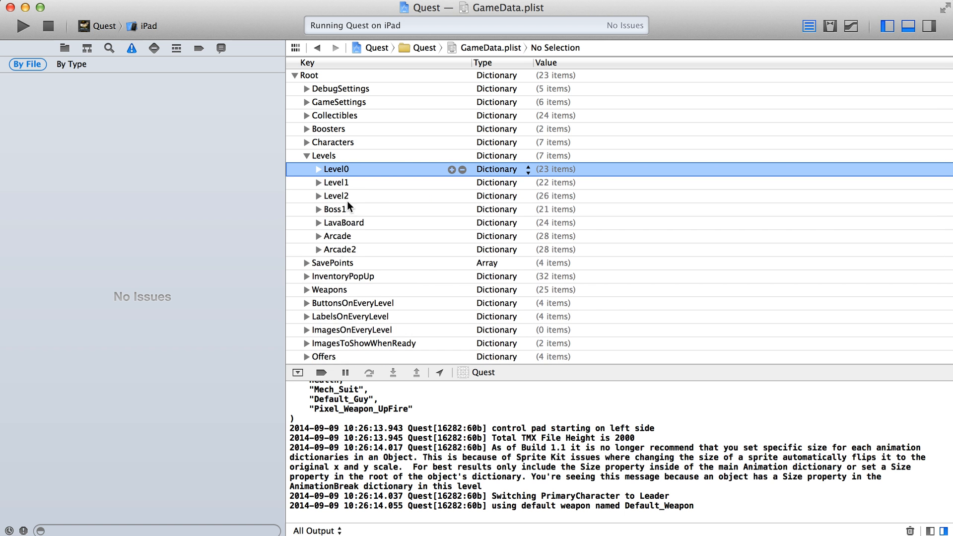
click(308, 169)
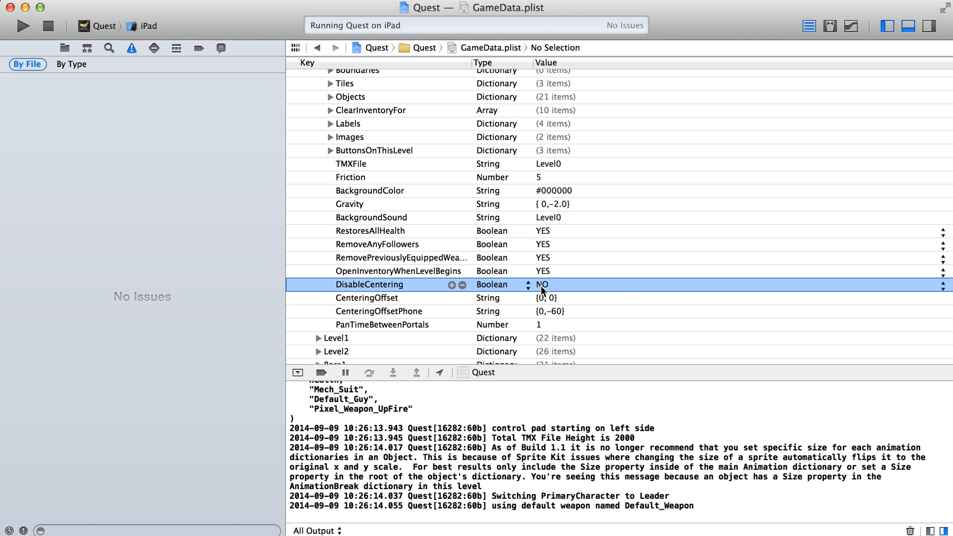
Change Level0's DisableCentering to YES and run the build.
double_click(542, 284)
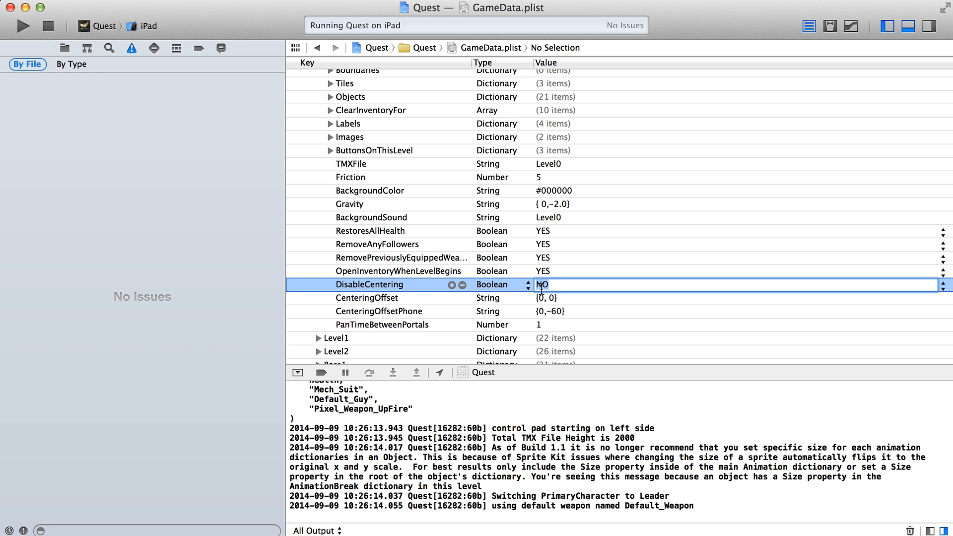
click(540, 285)
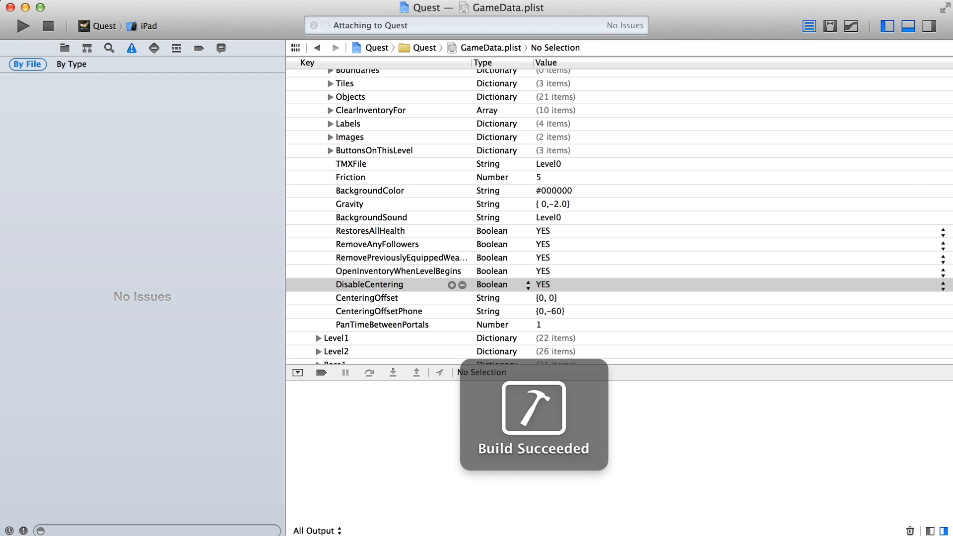
click(23, 26)
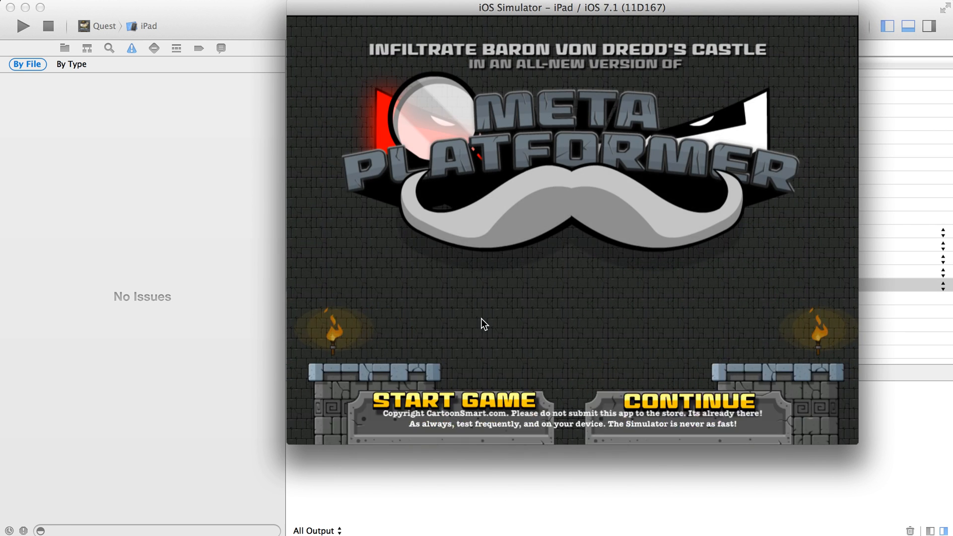
Start playing from the rebuilt game's title screen.
click(452, 399)
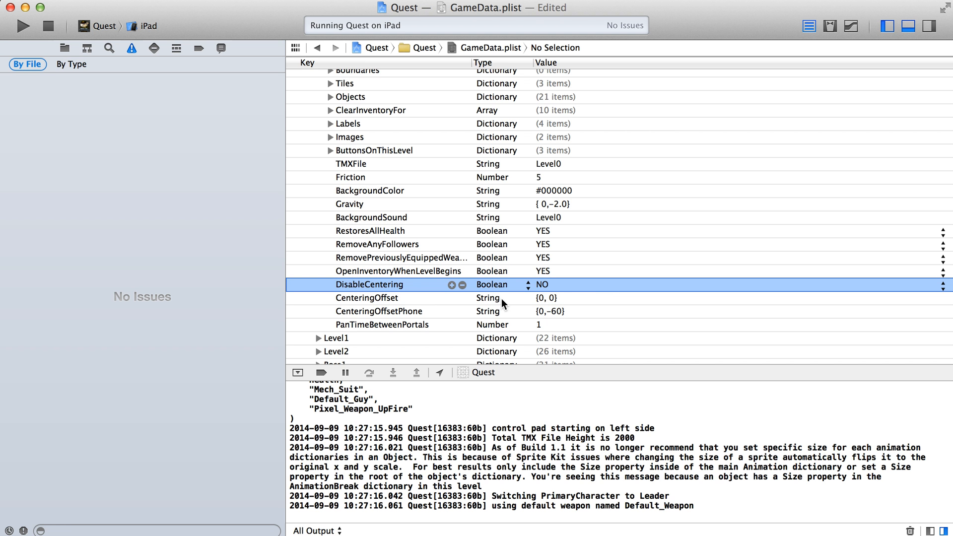
Select Level0's CenteringOffset row and begin editing its {0, 0} value.
click(367, 298)
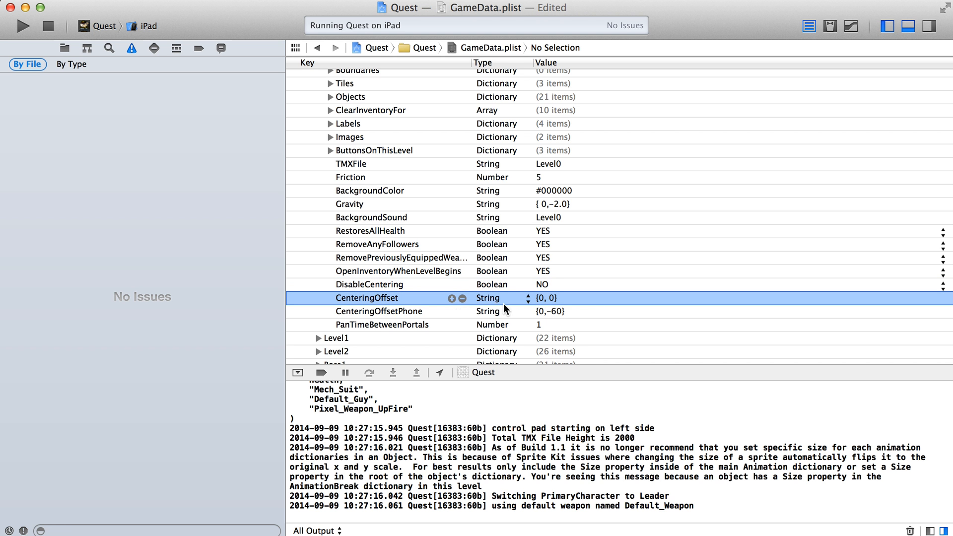
mouse_move(413, 311)
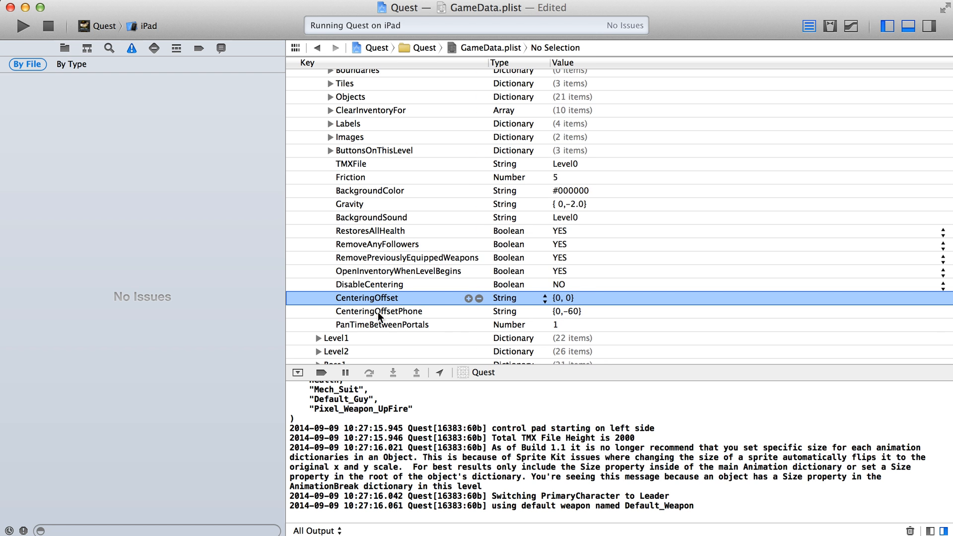
double_click(562, 298)
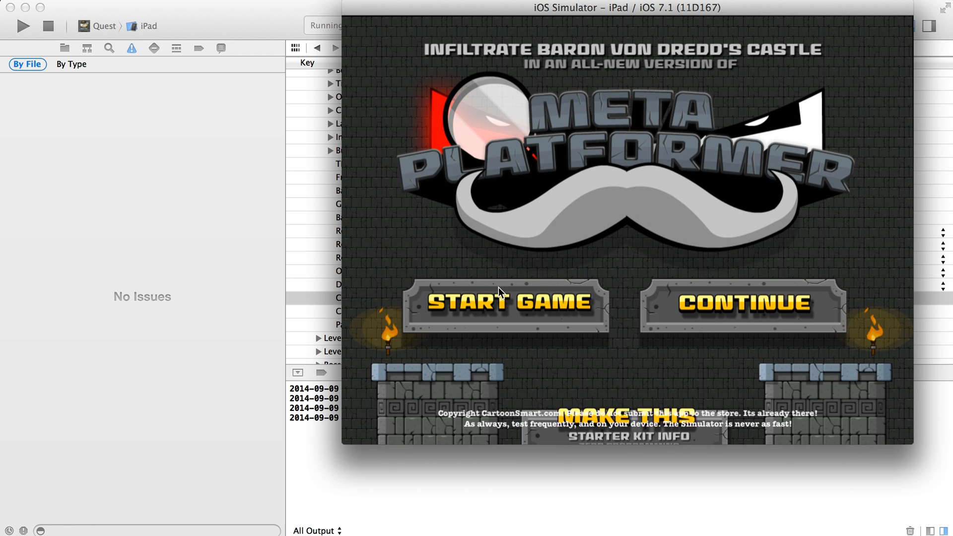
Start a new game to check the first level's camera framing.
click(506, 303)
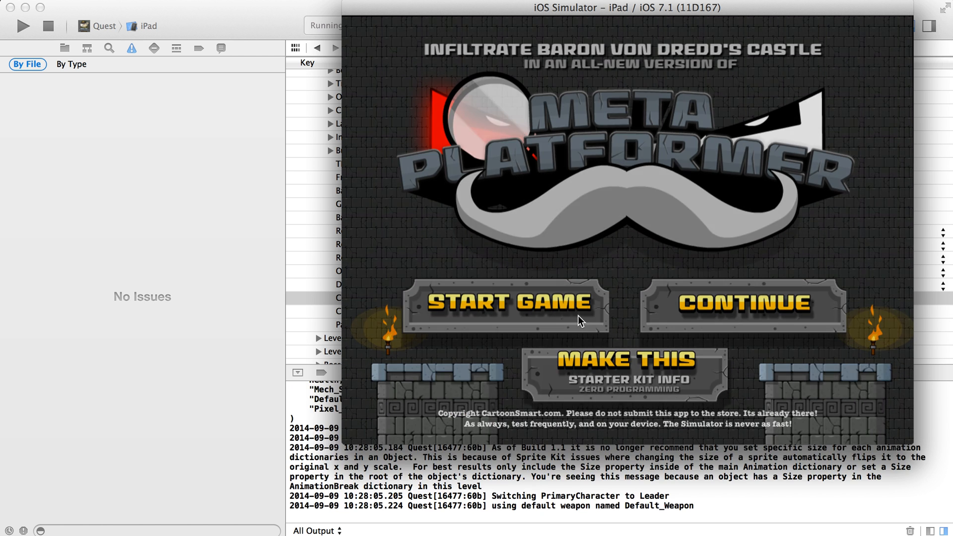
click(505, 304)
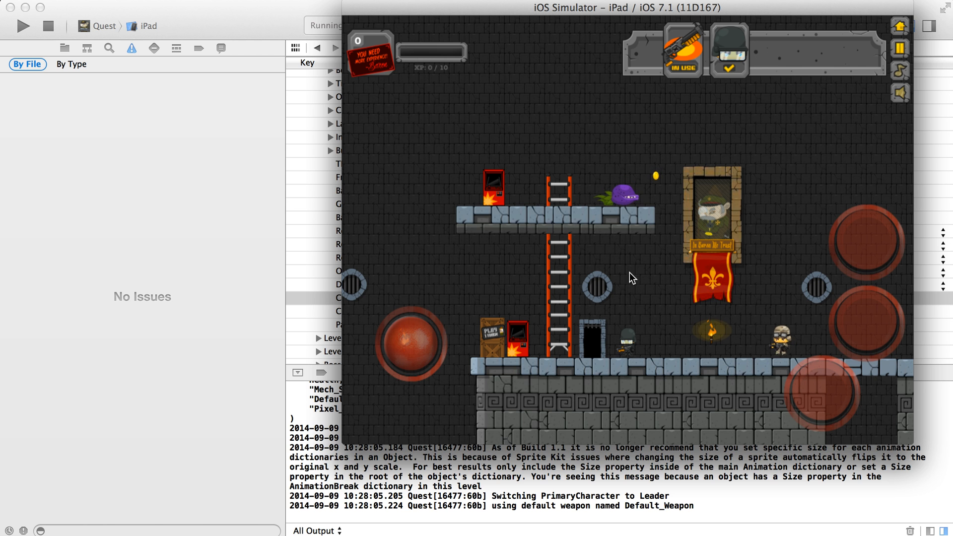
mouse_move(797, 328)
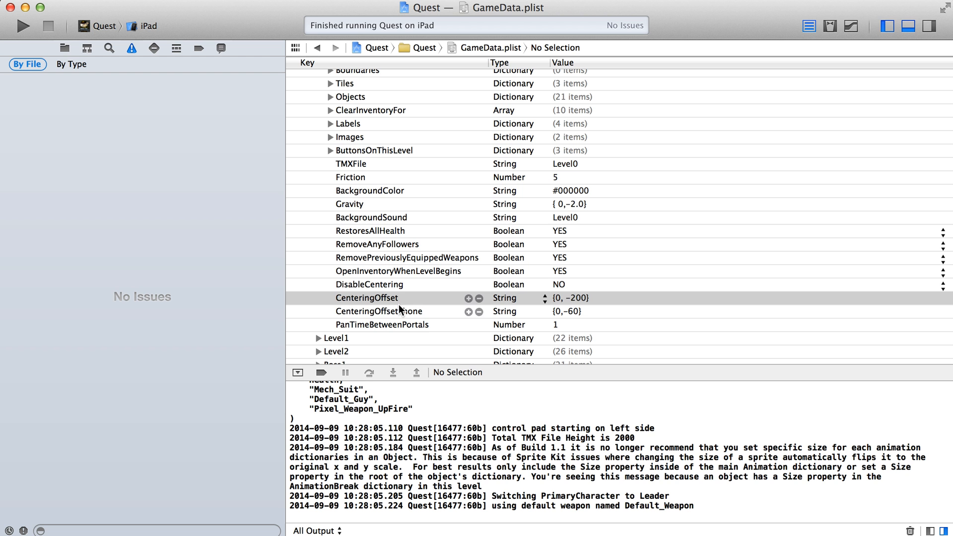
Duplicate DisableCentering as DisableCenteringOnY set to YES and run the game.
click(370, 285)
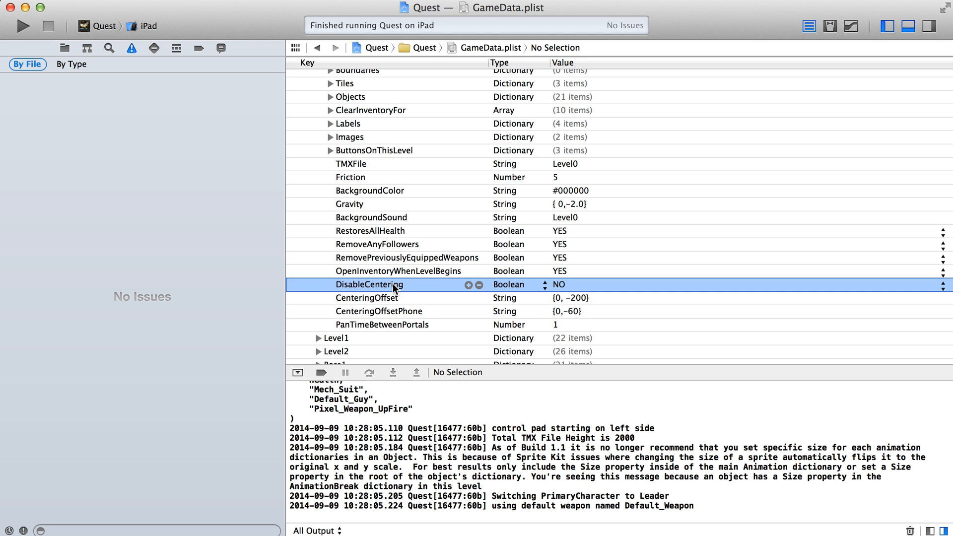
click(467, 285)
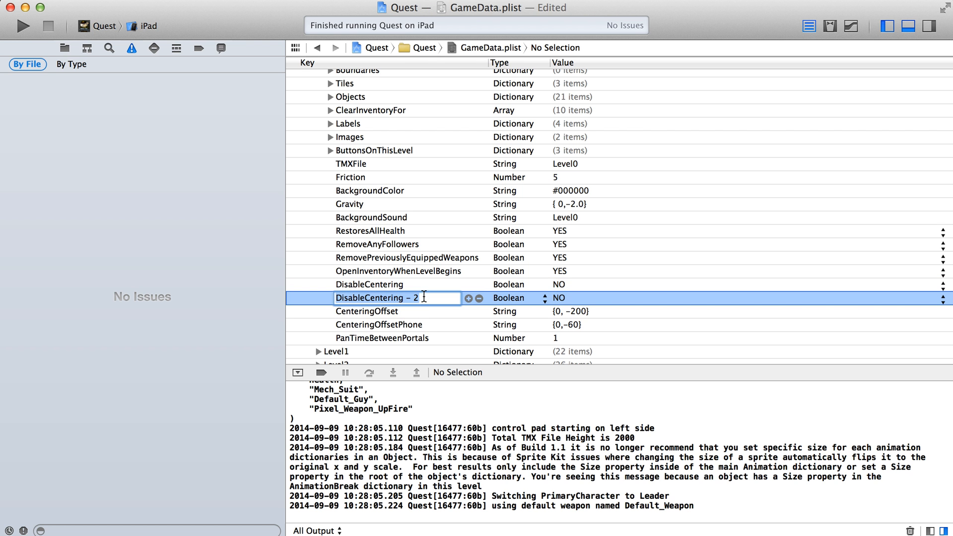
text(OnY)
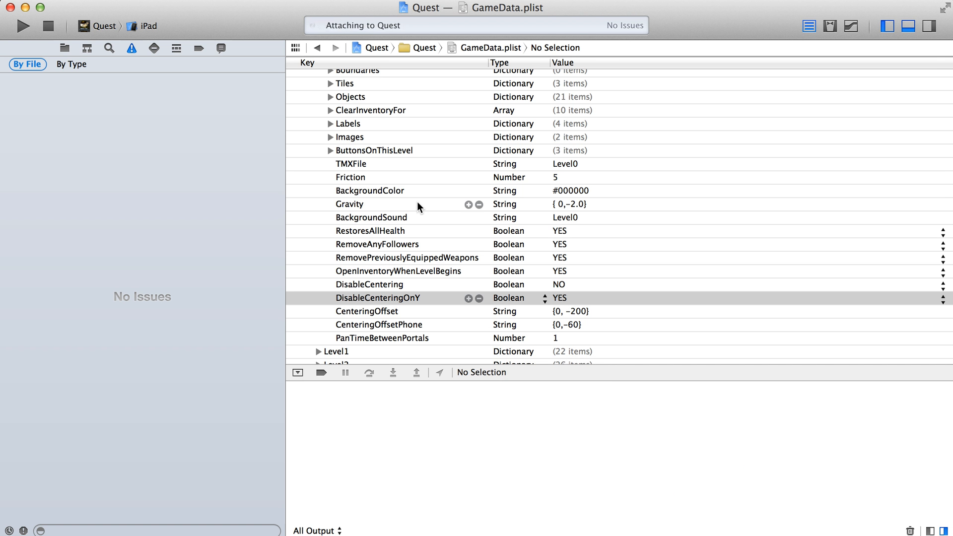
click(23, 26)
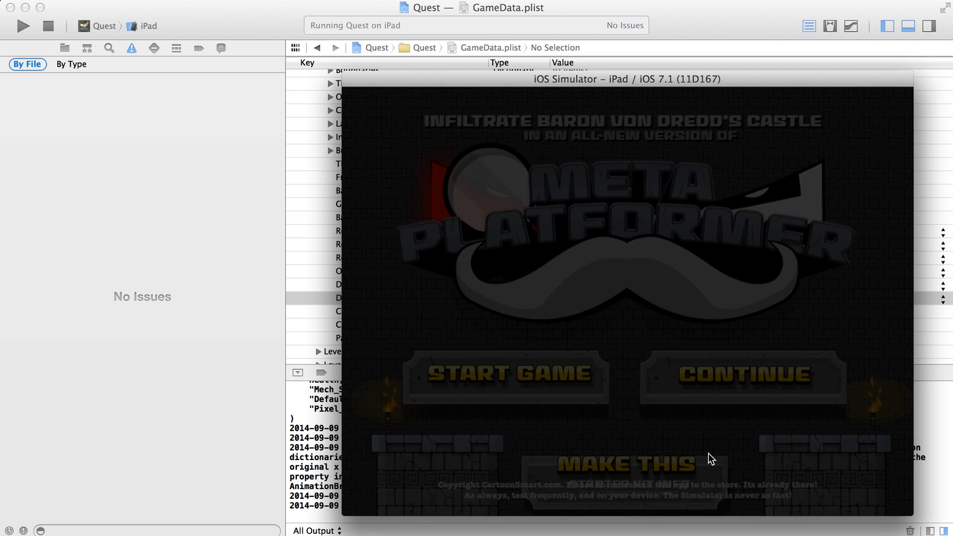
Return to GameData.plist and revise Level0's CenteringOffset value.
click(507, 374)
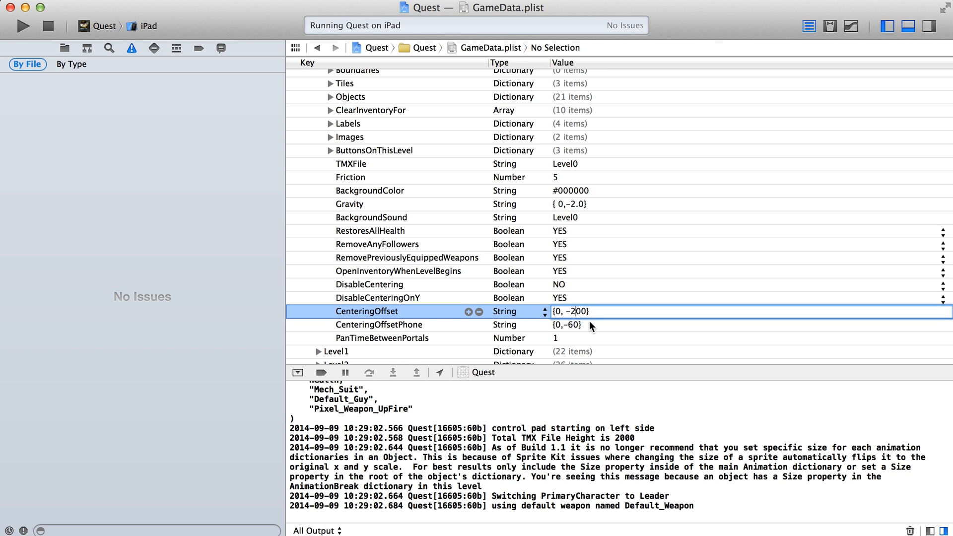
key(backspace)
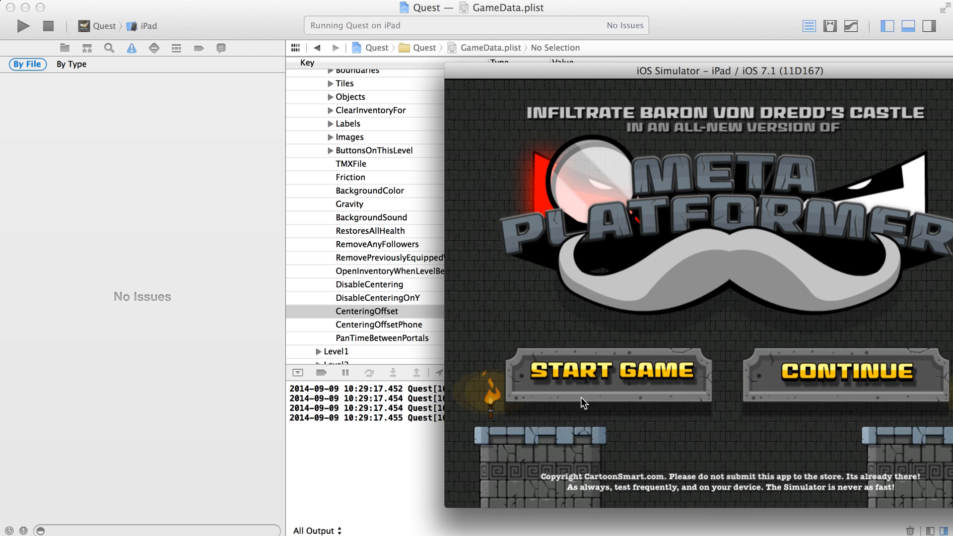
click(607, 370)
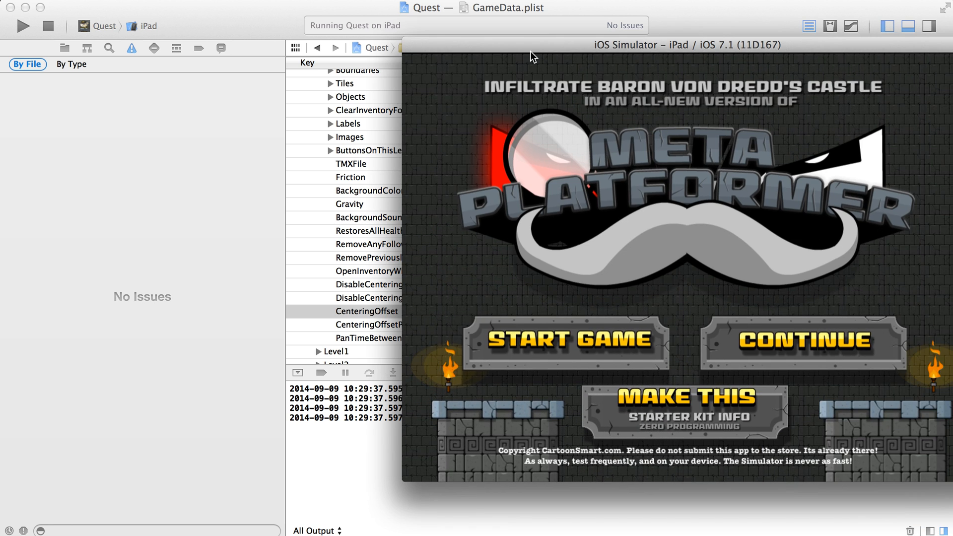
Start a new game from the title menu to test the first level.
click(566, 340)
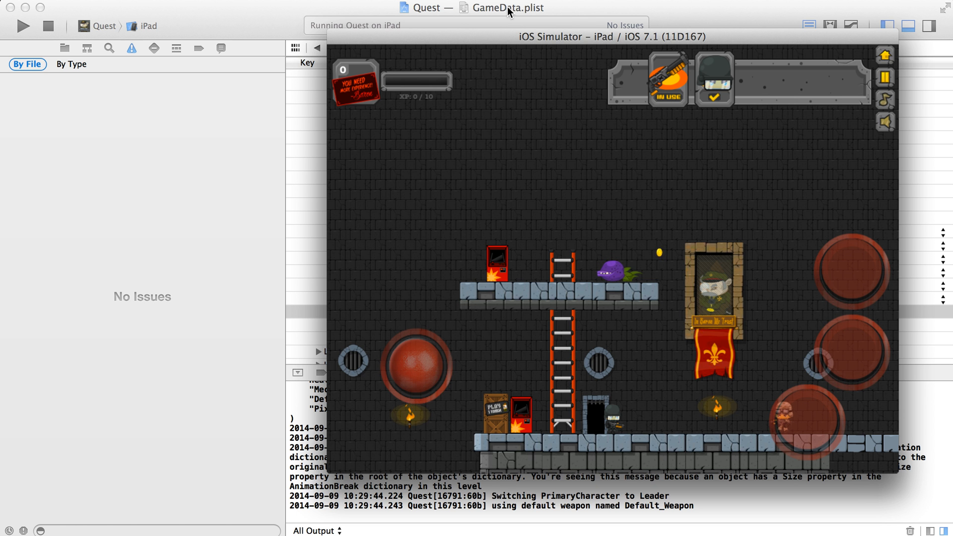
mouse_move(497, 50)
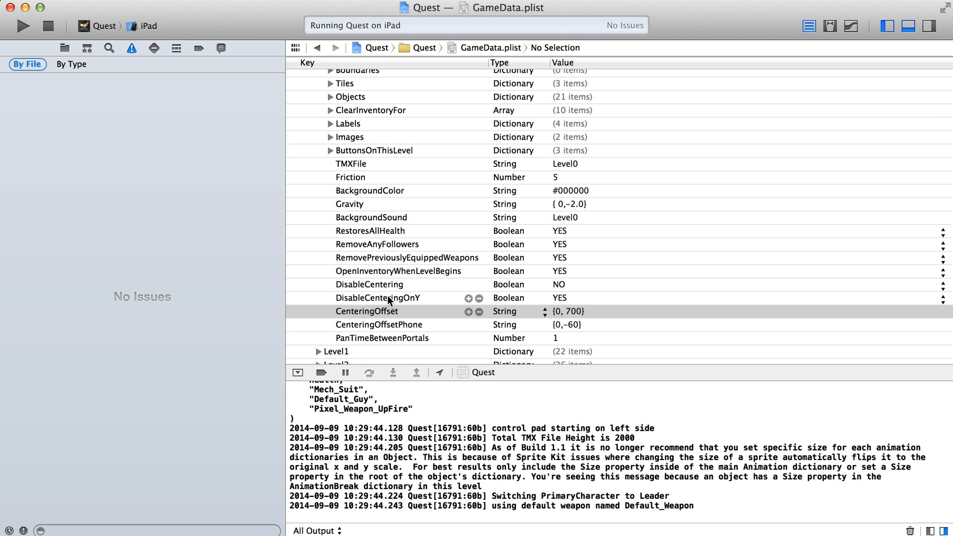
Rename the DisableCenteringOnY key to DisableCenteringOnX.
double_click(377, 298)
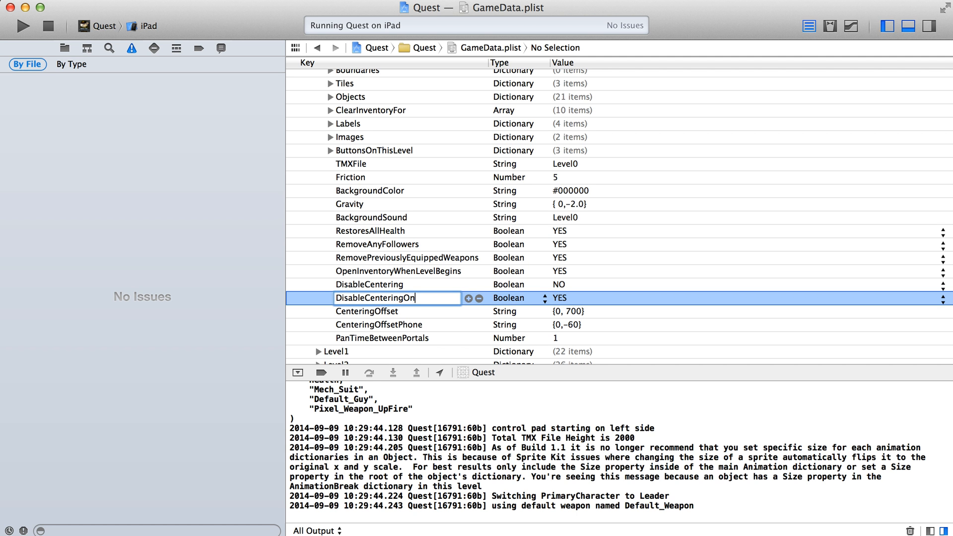
text(X)
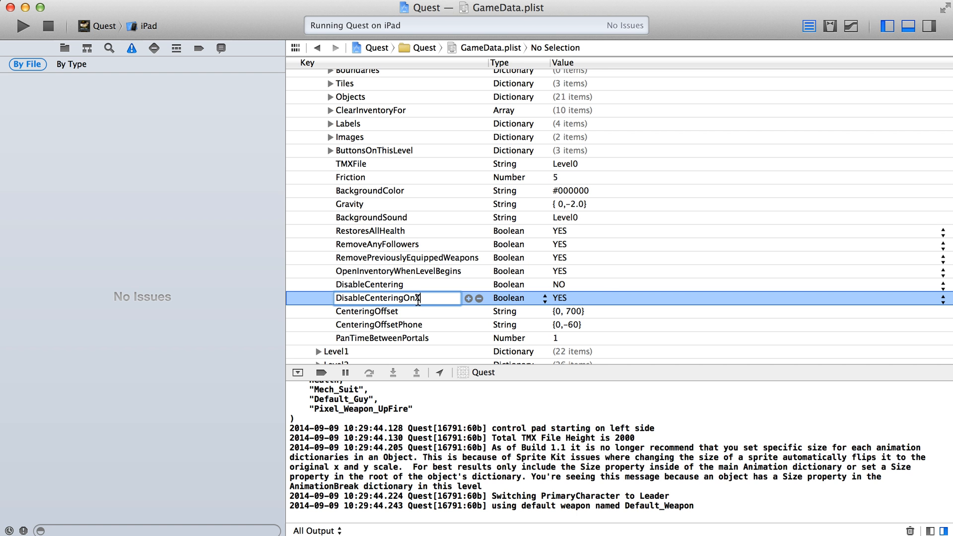
mouse_move(604, 291)
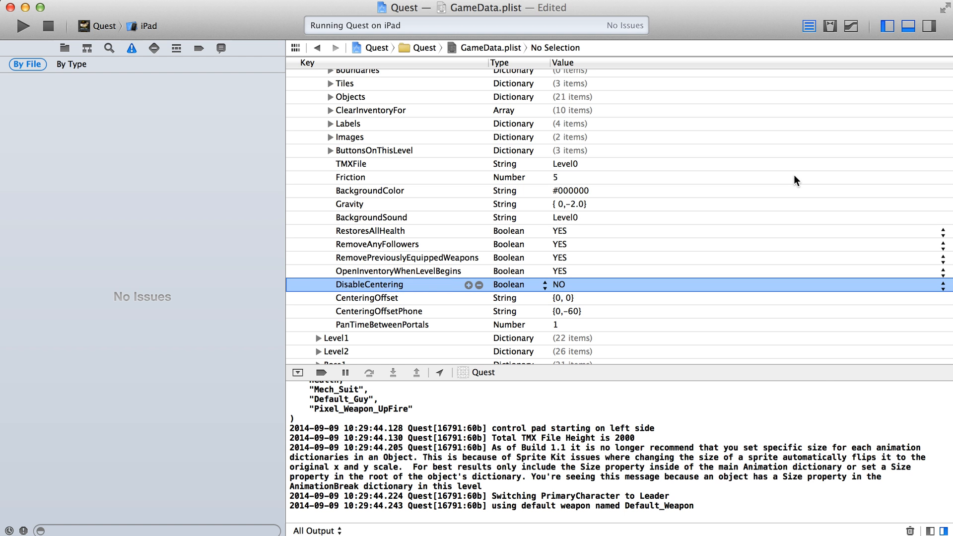
Check the exact name of the Arcade level key in GameData.plist.
click(23, 26)
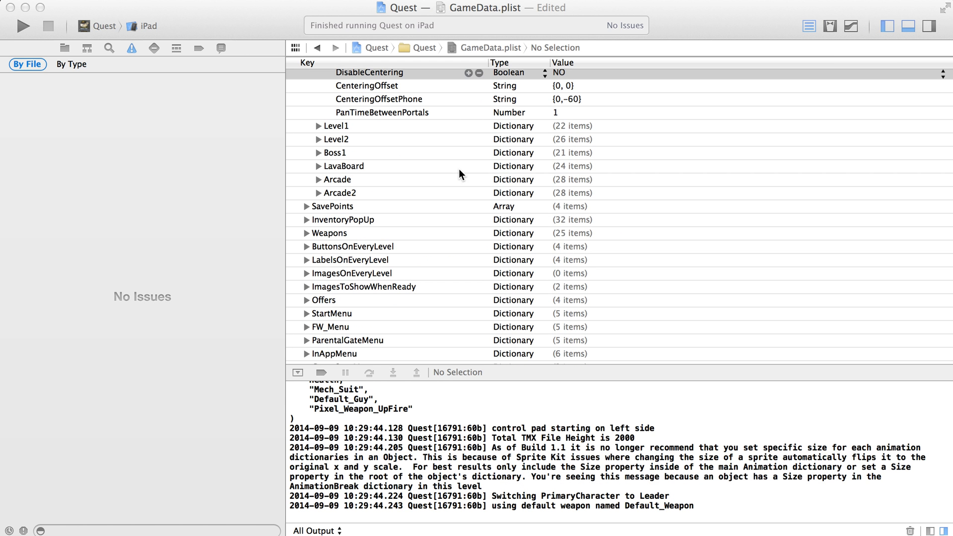
mouse_move(320, 182)
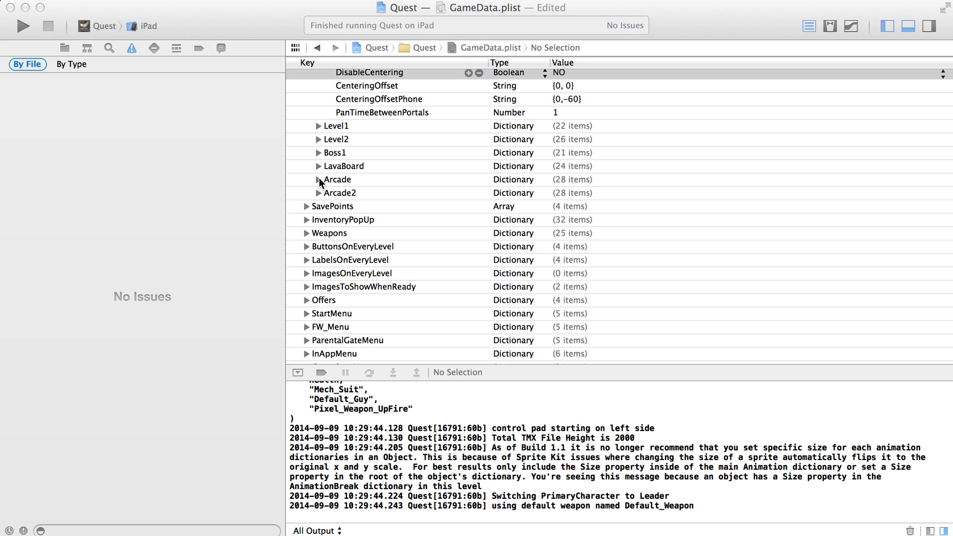
scroll(down, 3)
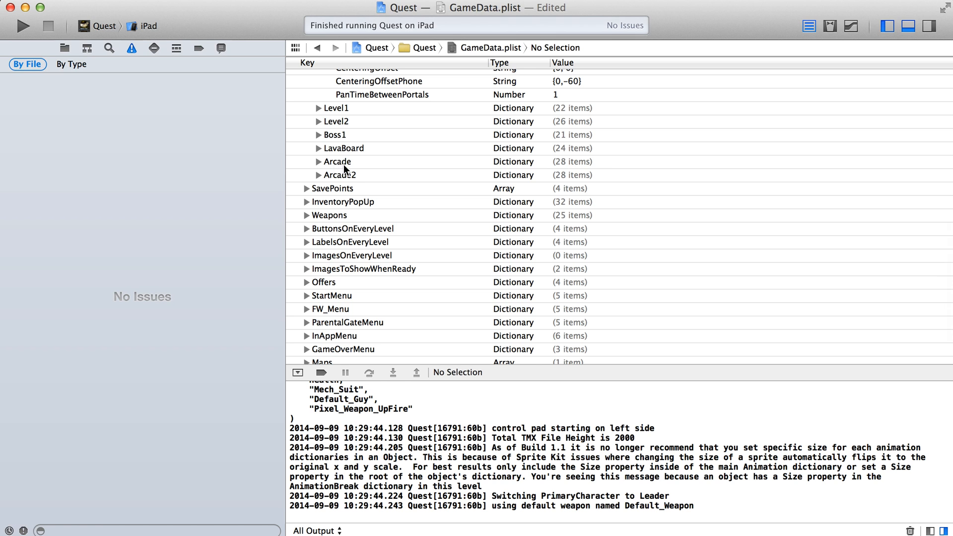
click(336, 162)
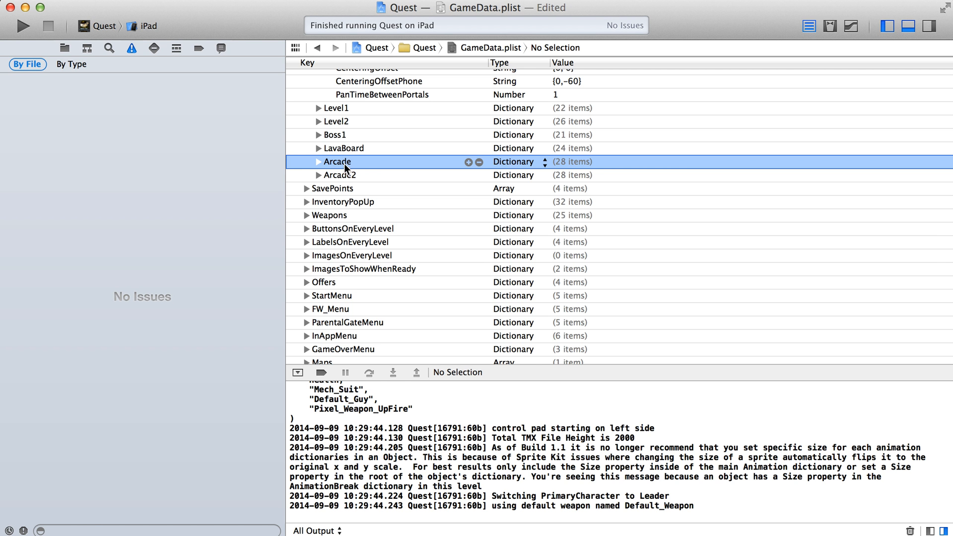
mouse_move(348, 180)
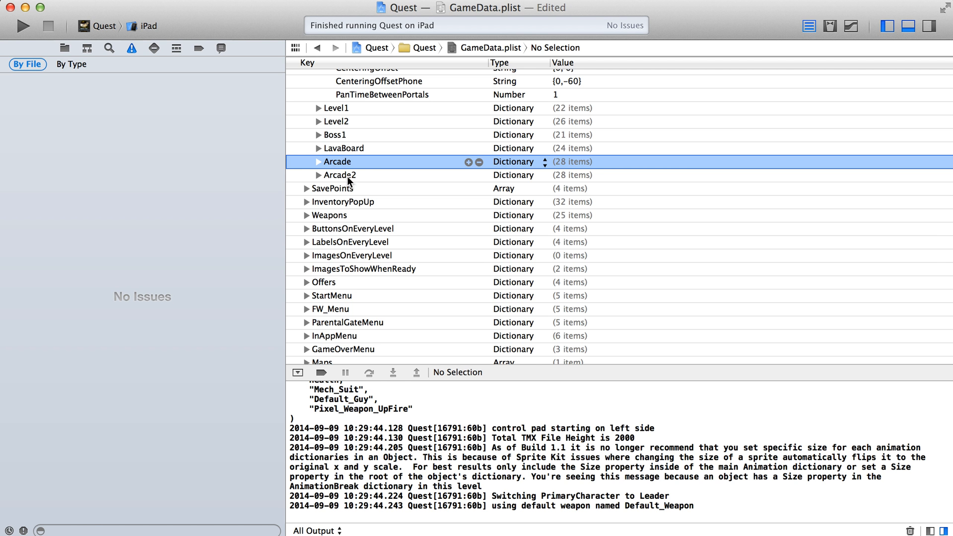
mouse_move(311, 299)
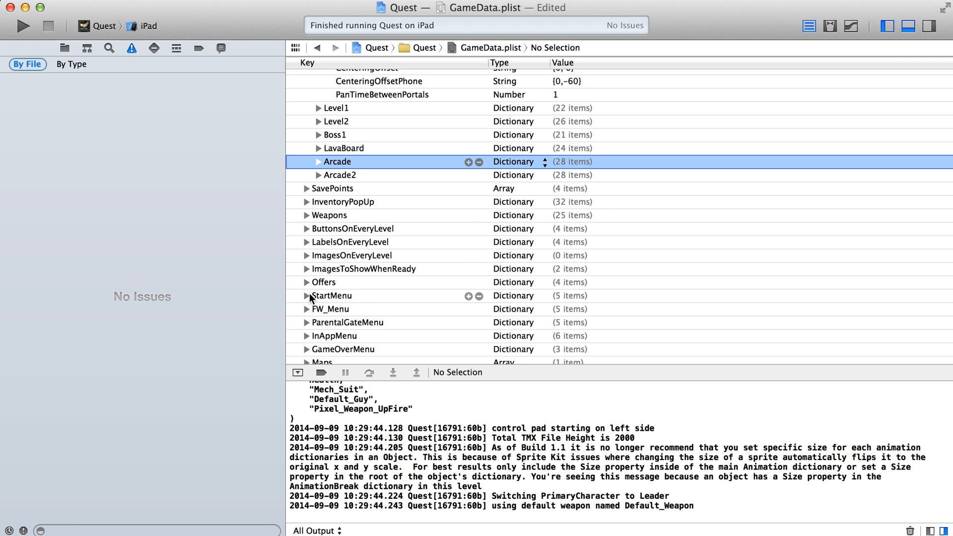
Expand and select the StartMenu entry to show its settings.
click(306, 296)
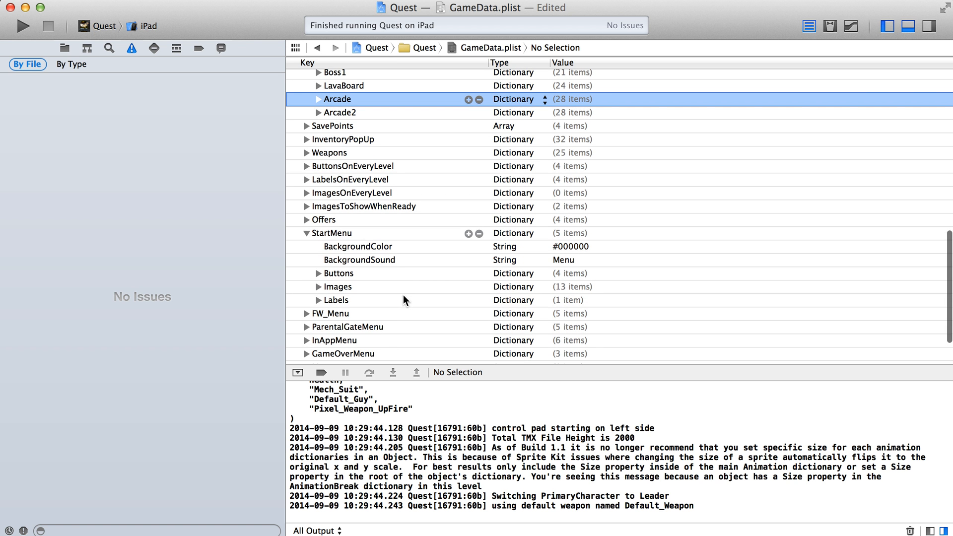
click(334, 232)
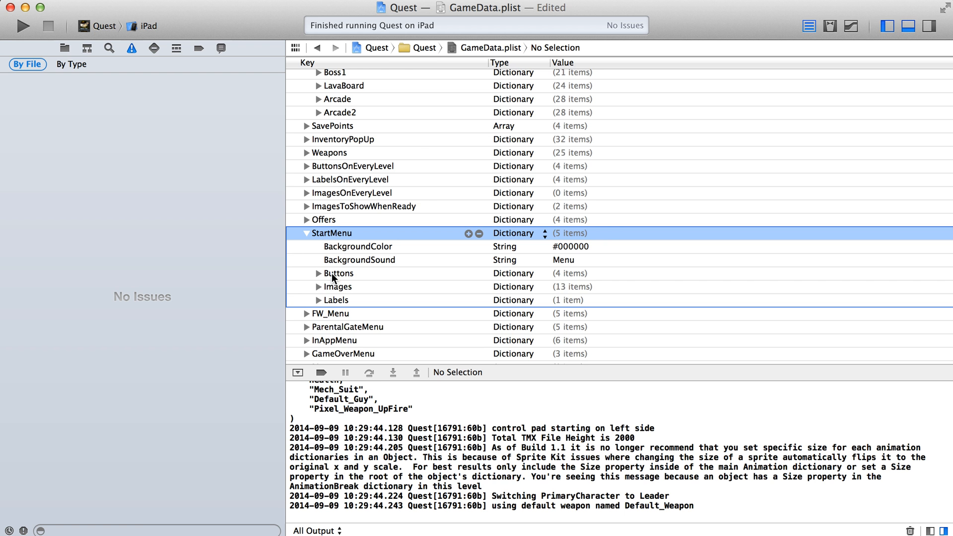
Change the Start_Game button's GoesToLevel from Level0 to Arcade.
click(318, 273)
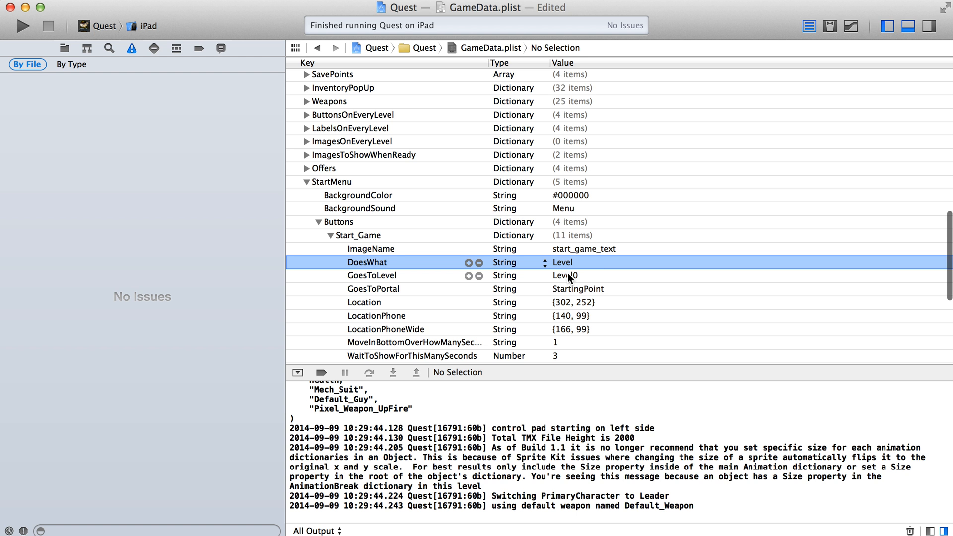
click(371, 275)
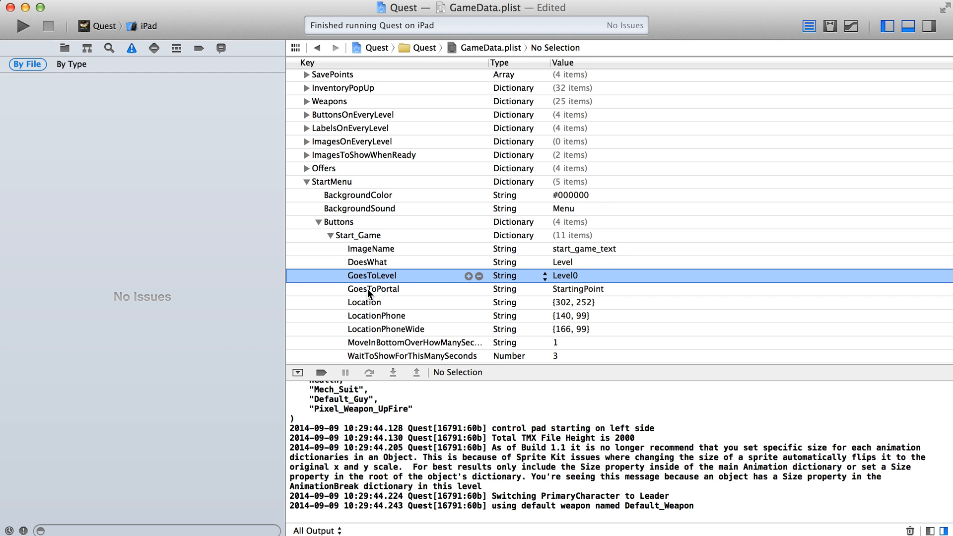
mouse_move(387, 292)
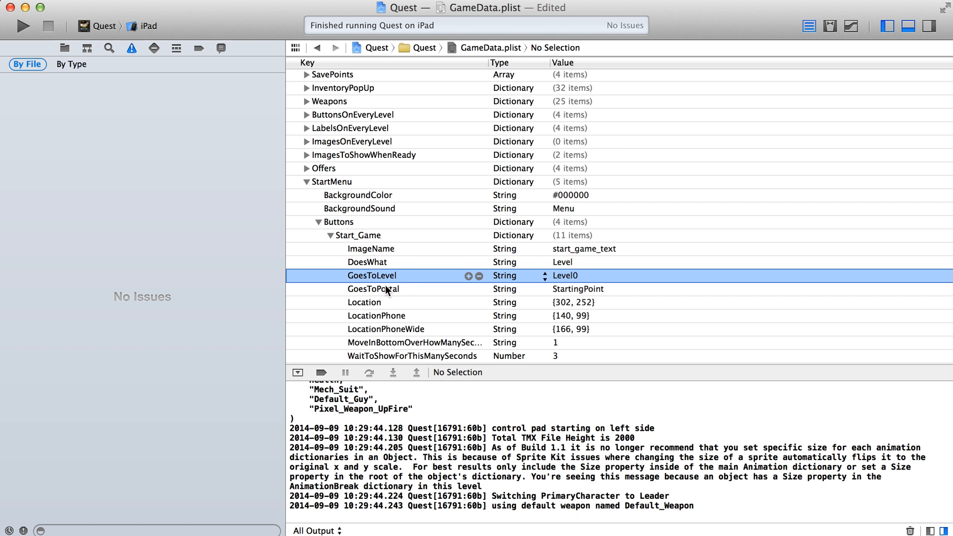
mouse_move(559, 298)
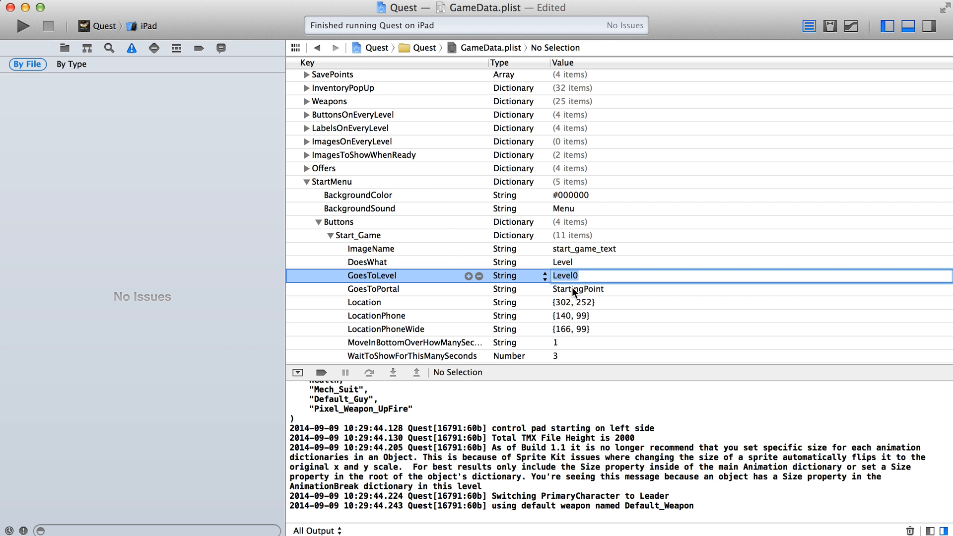
click(578, 275)
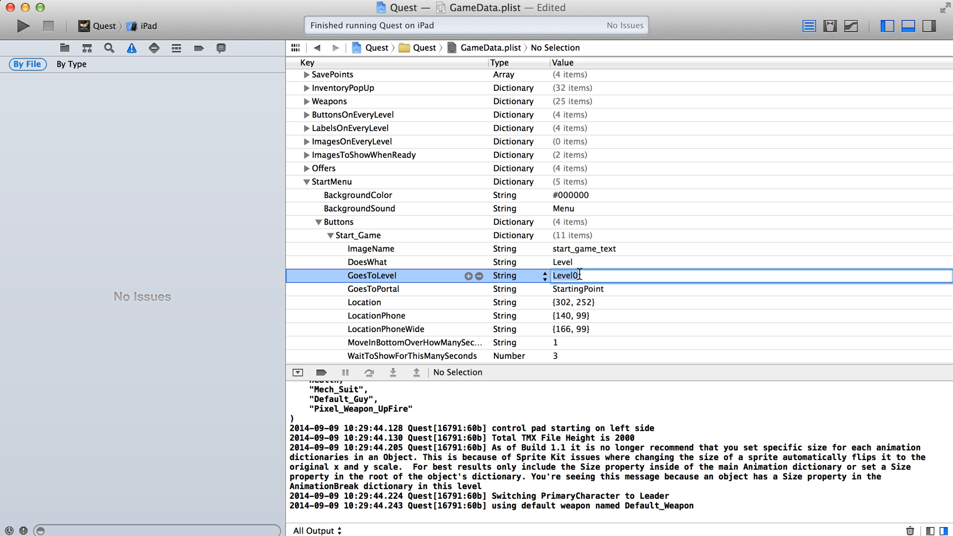
key(Backspace)
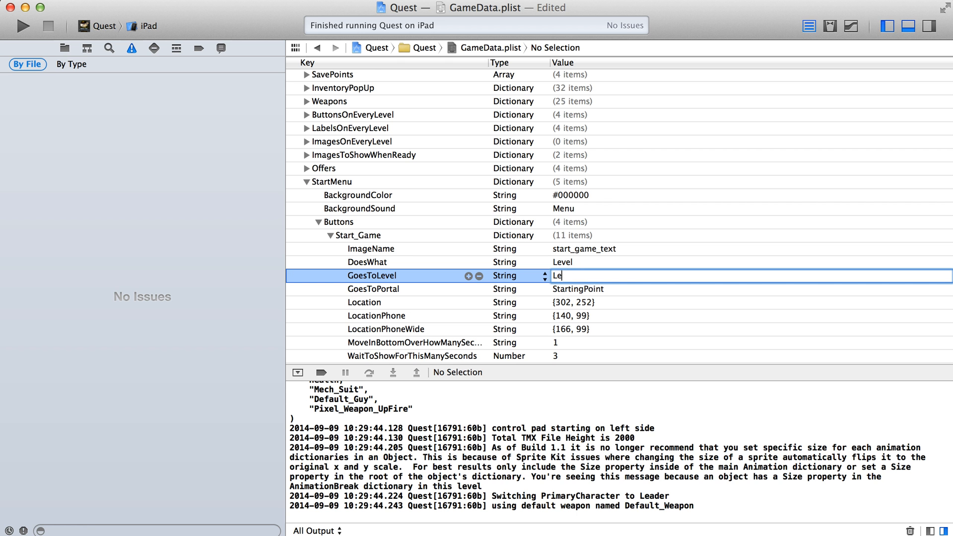
text(Arcade)
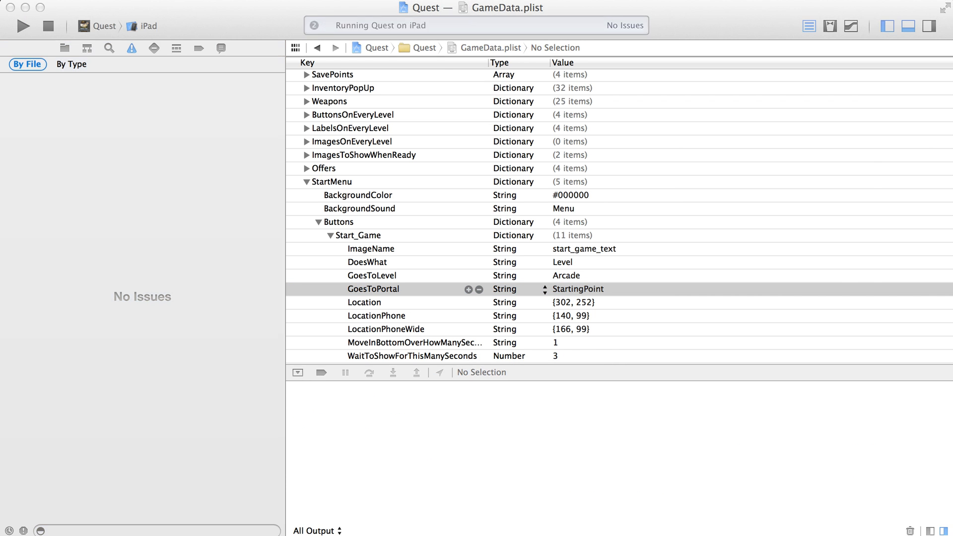
Run Quest and press Start Game to confirm the Arcade level loads.
click(23, 26)
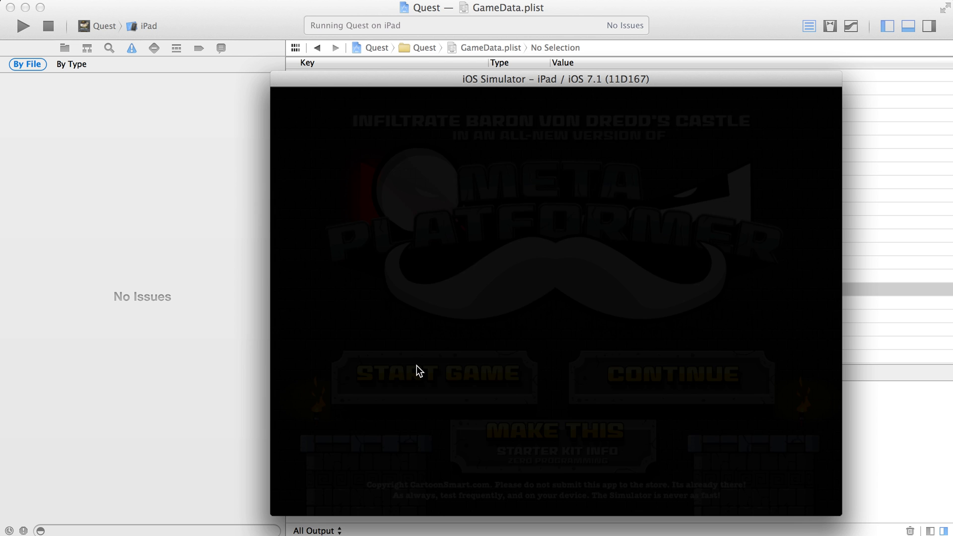
click(434, 372)
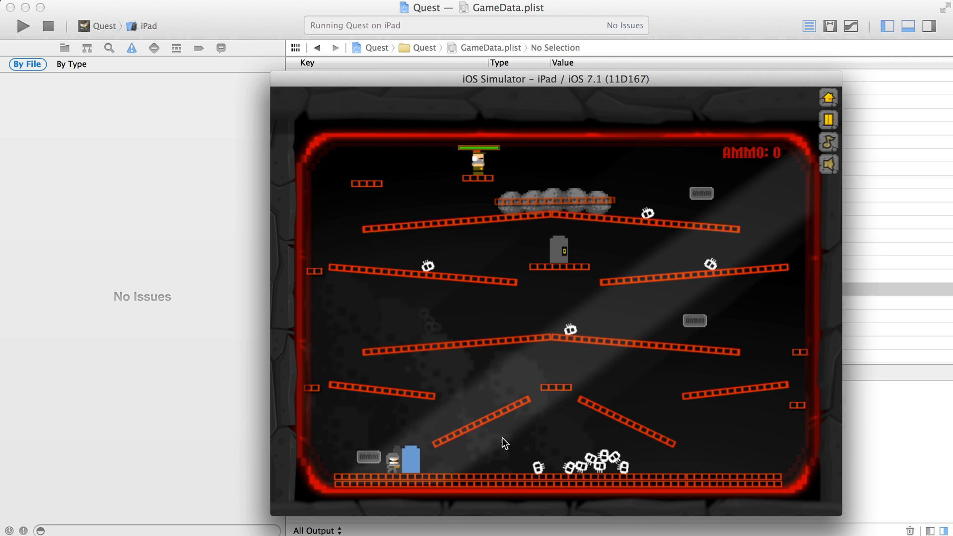